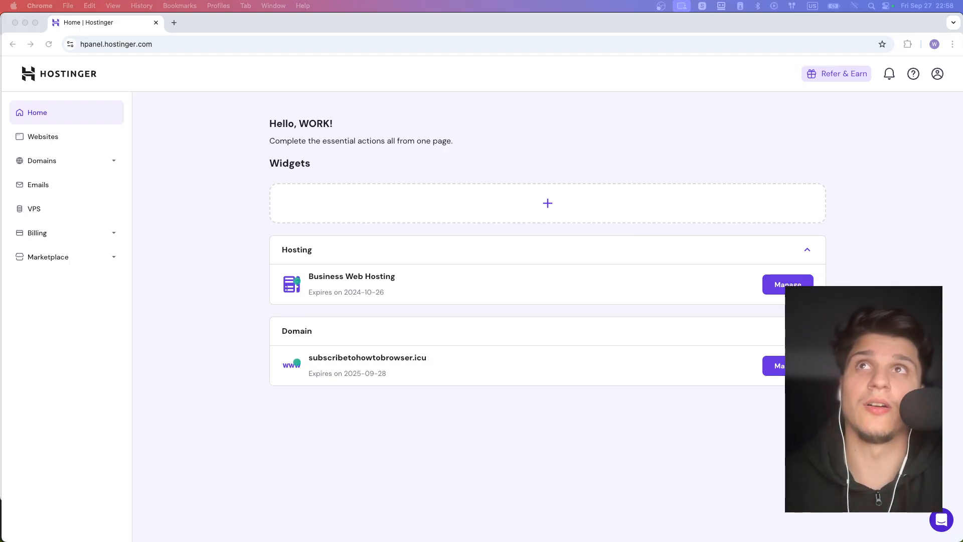
pyautogui.moveTo(672, 515)
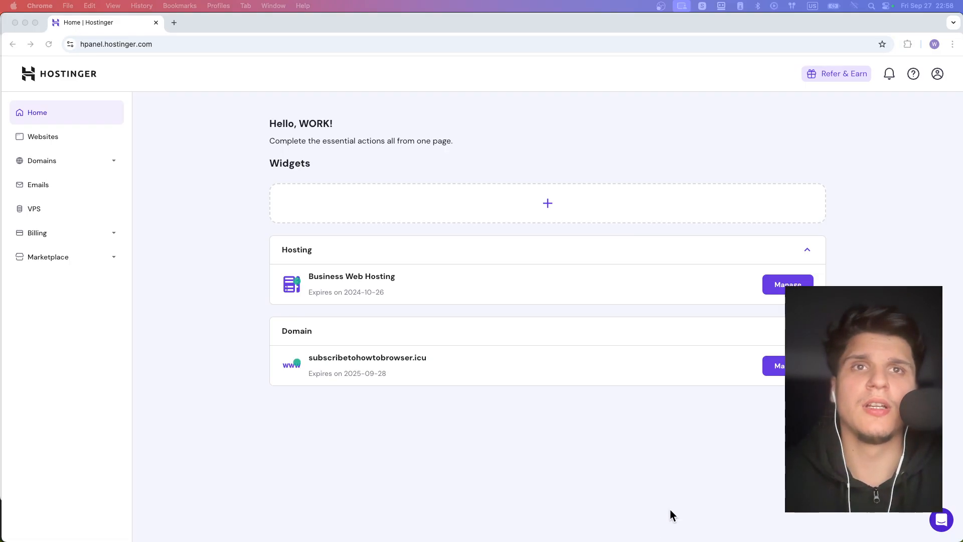
pyautogui.moveTo(422, 358)
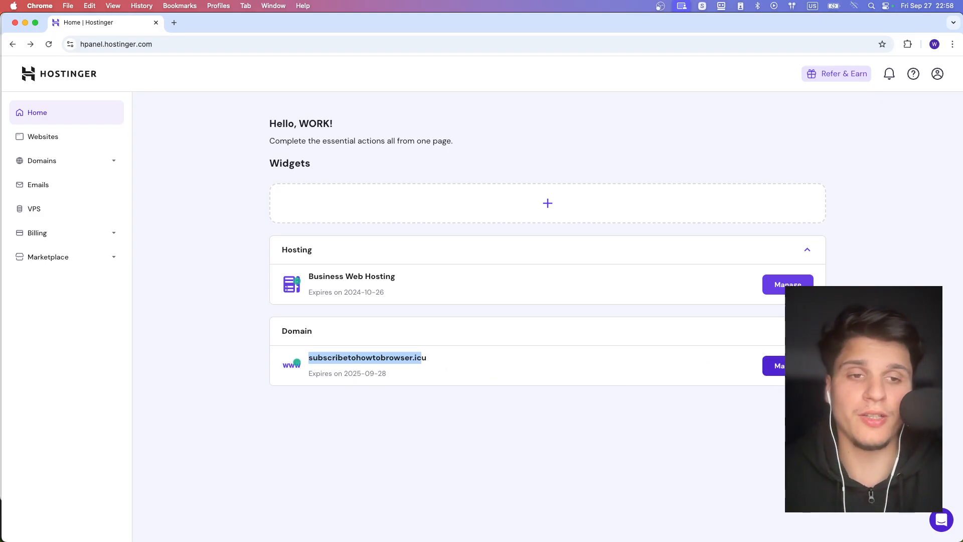
# Open Manage for subscribetohowtobrowser.icu to view its nameservers and DNS records
pyautogui.click(778, 365)
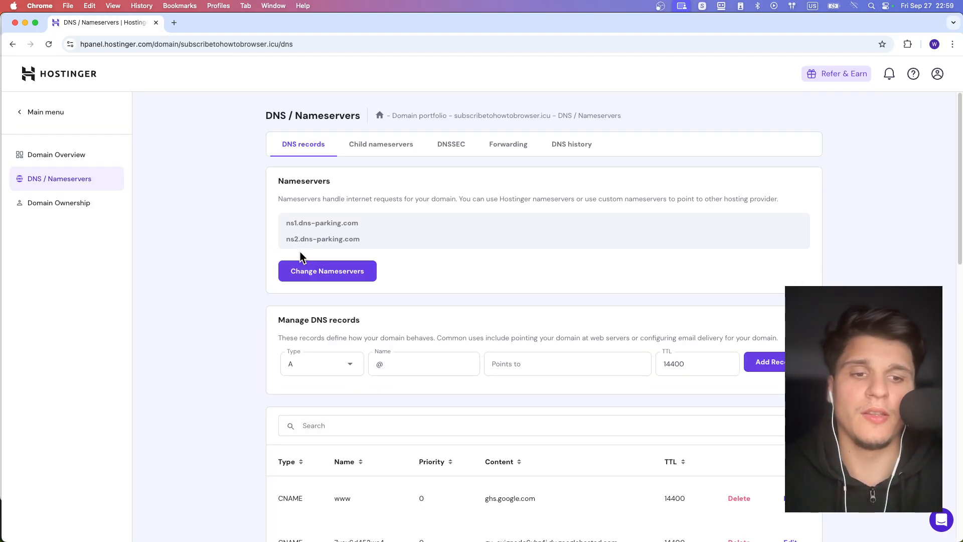
pyautogui.moveTo(125, 276)
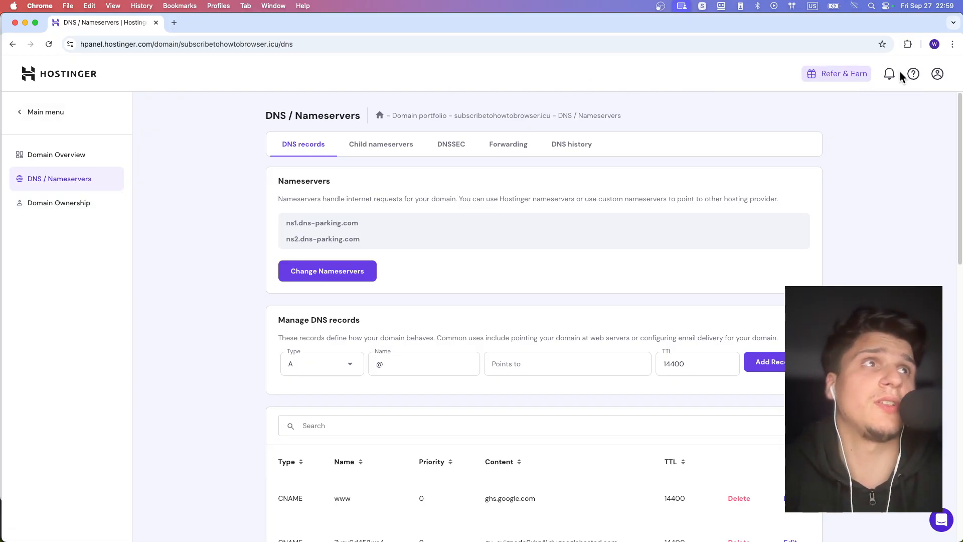
# Search help for 'refund' and open the 'How to Get a Refund' article
pyautogui.click(913, 73)
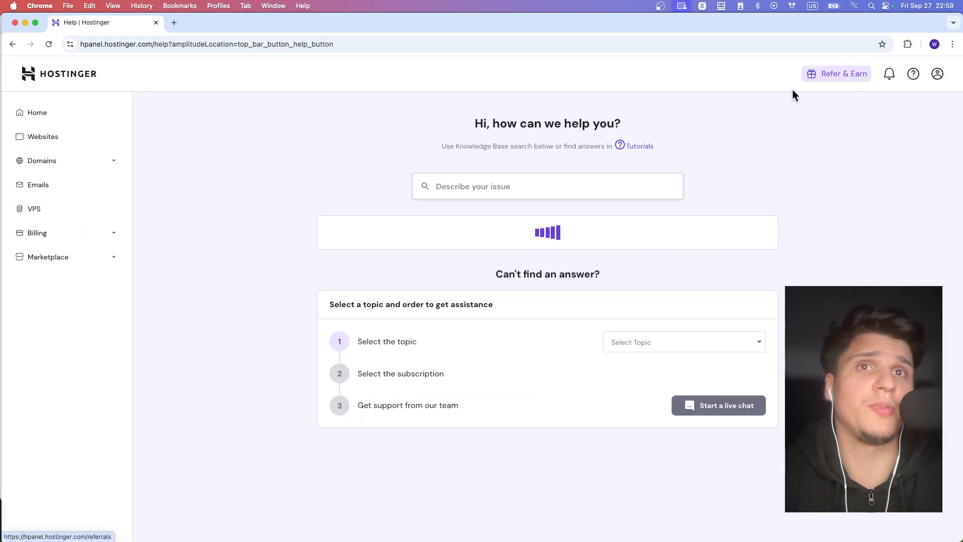
pyautogui.click(547, 186)
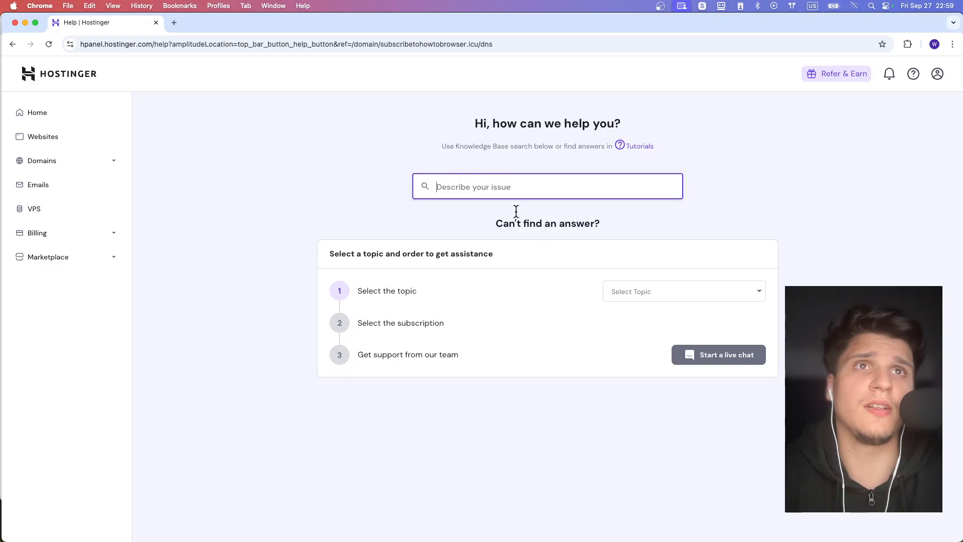
pyautogui.write('refund')
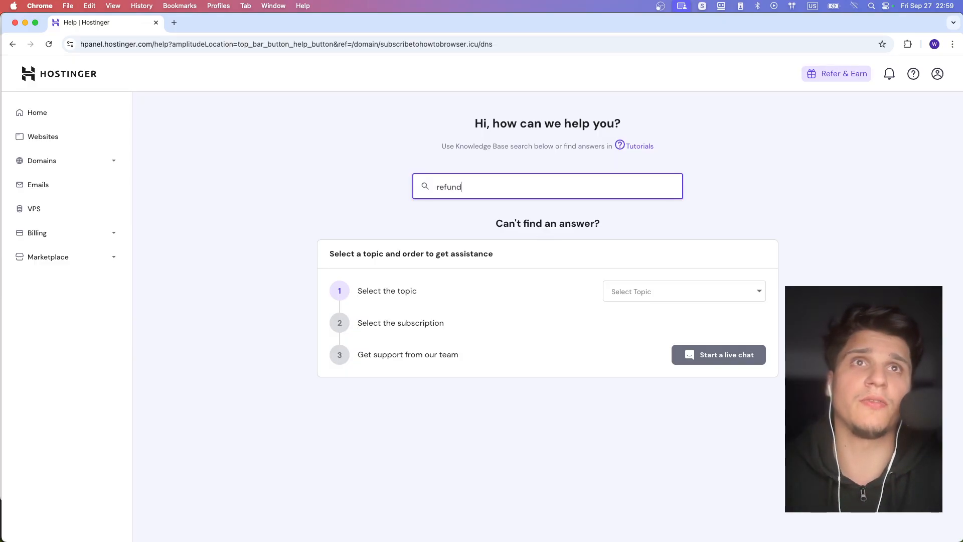
pyautogui.press('Return')
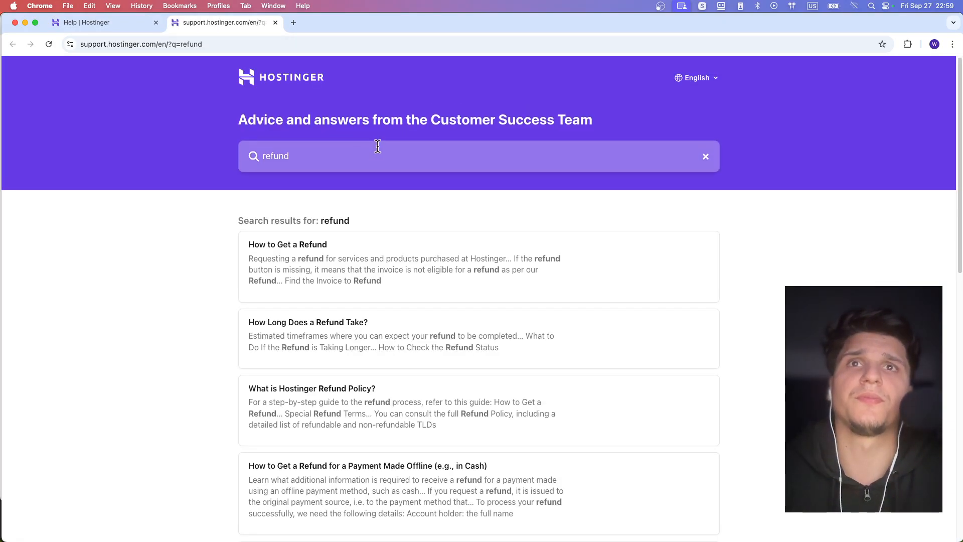
pyautogui.click(288, 244)
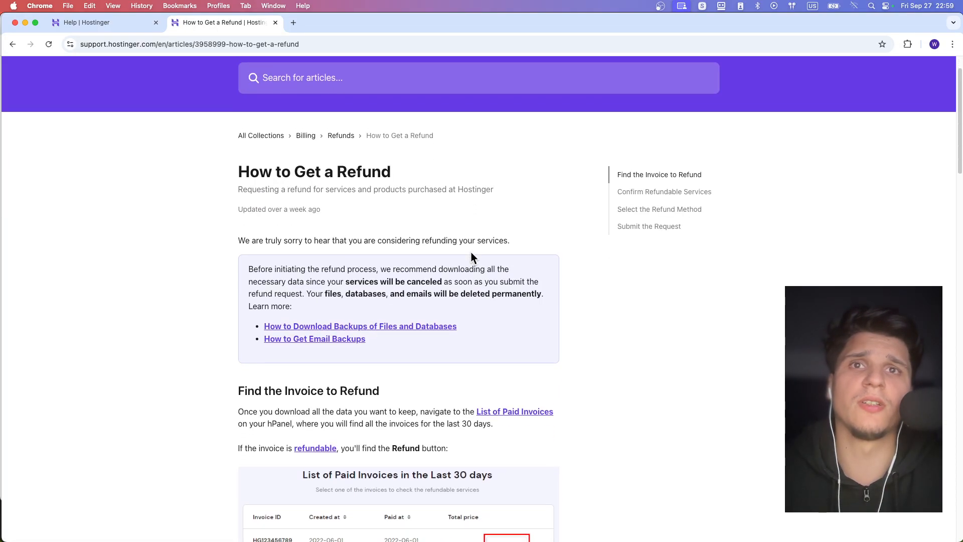
pyautogui.scroll(-3)
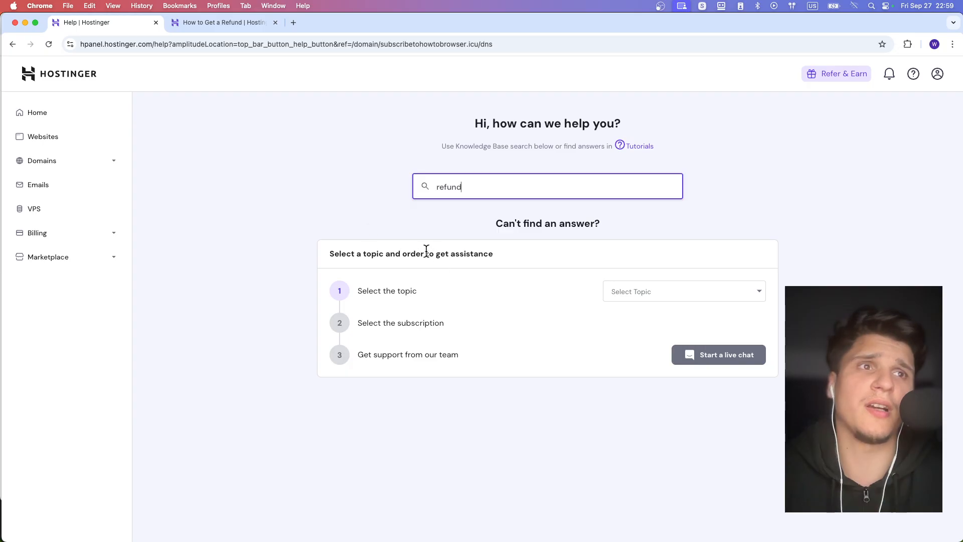
# Choose Billing as the support topic
pyautogui.click(683, 291)
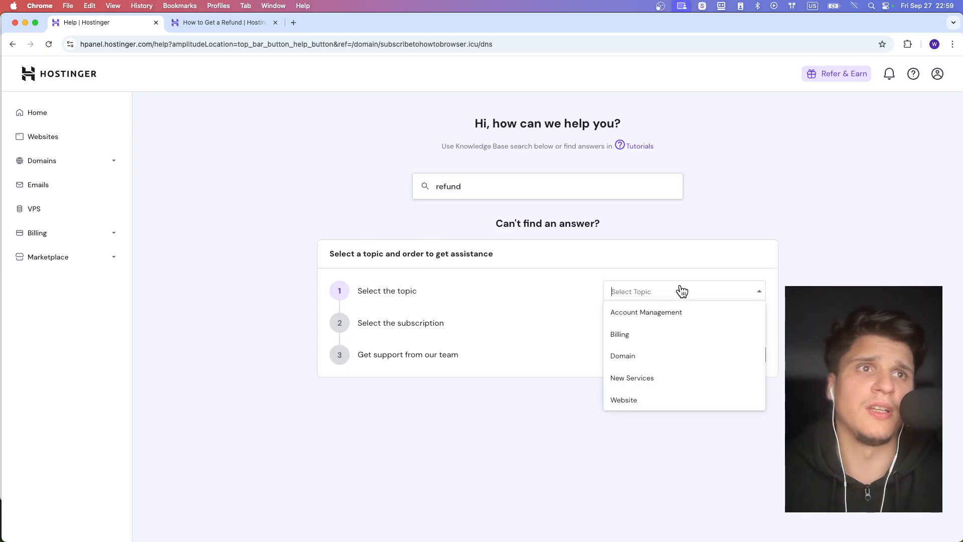
pyautogui.click(618, 334)
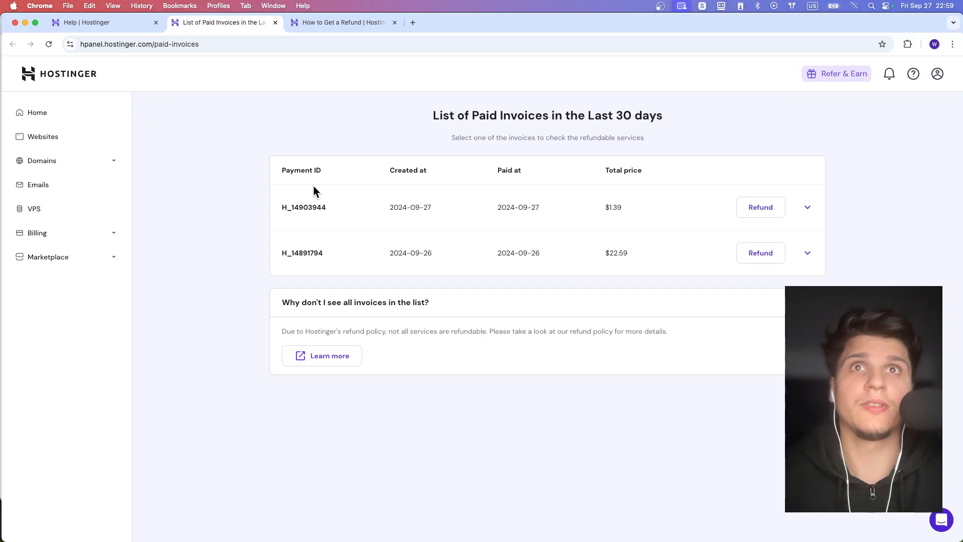
pyautogui.moveTo(369, 229)
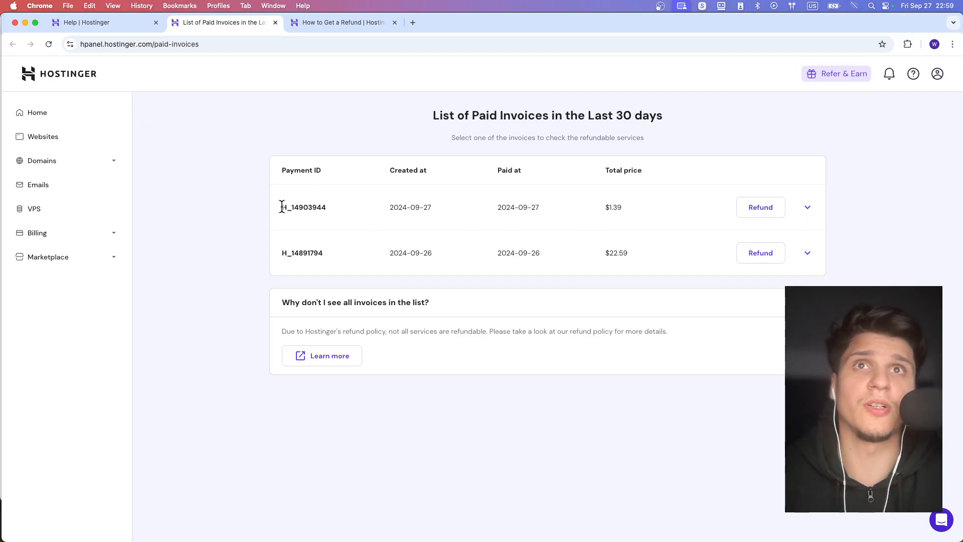
pyautogui.moveTo(588, 259)
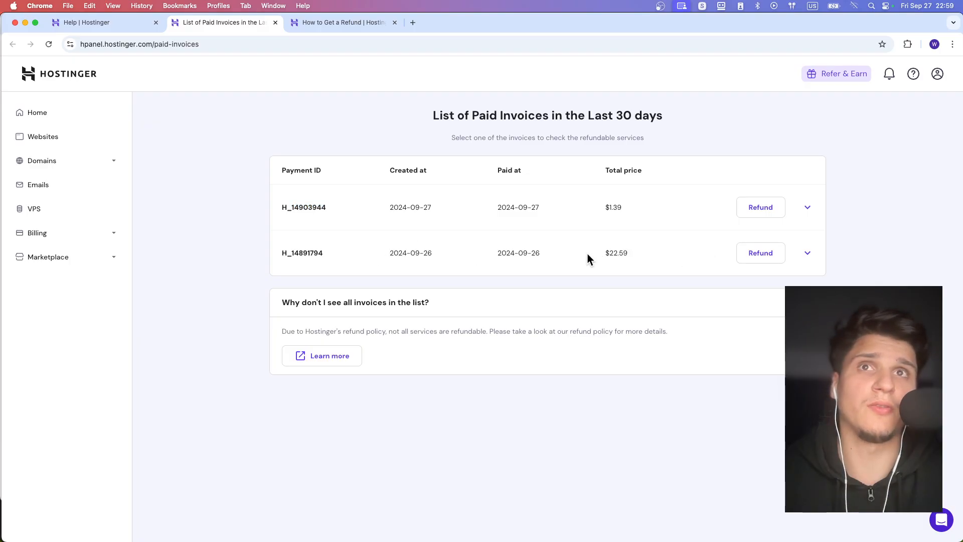
pyautogui.moveTo(191, 97)
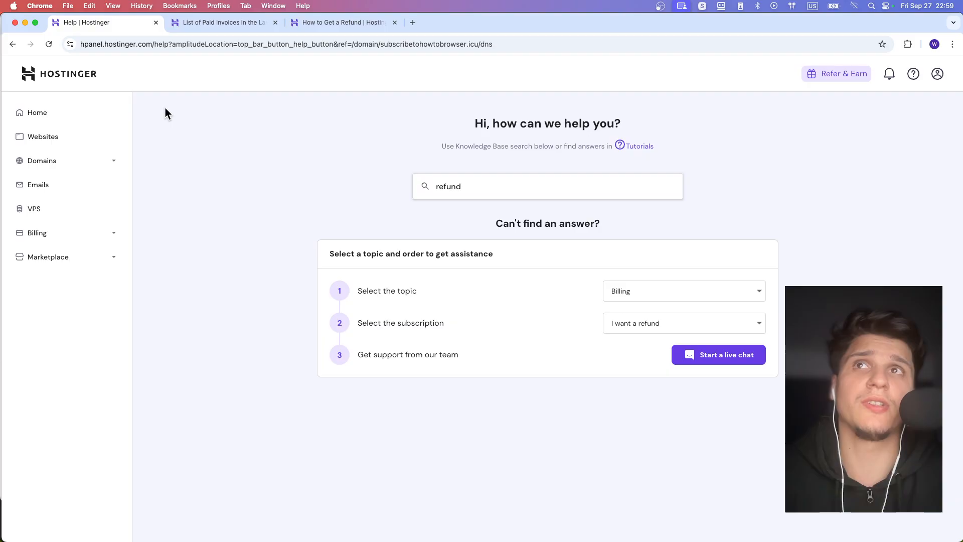
# From Websites, open Domains > Domain portfolio and choose Add new domain > Get a new domain
pyautogui.click(43, 136)
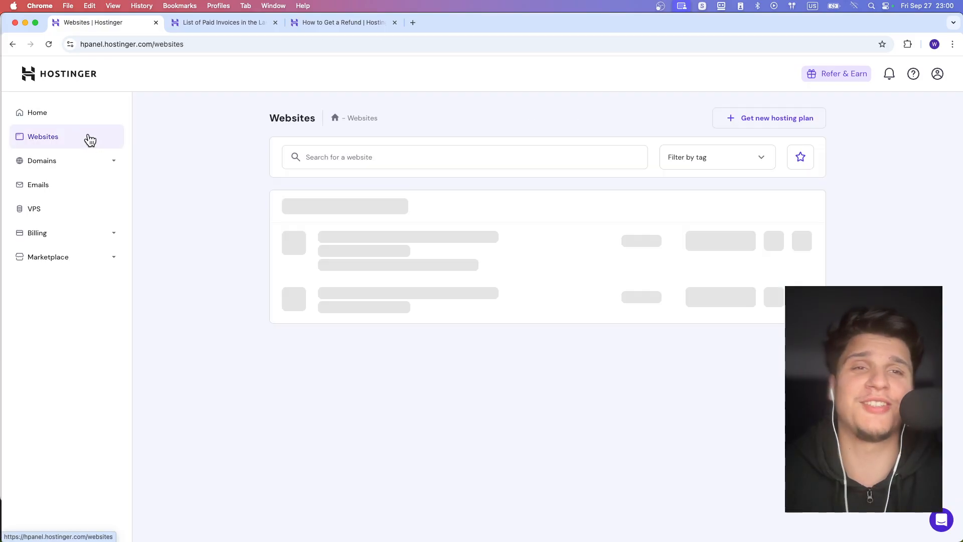
pyautogui.click(41, 161)
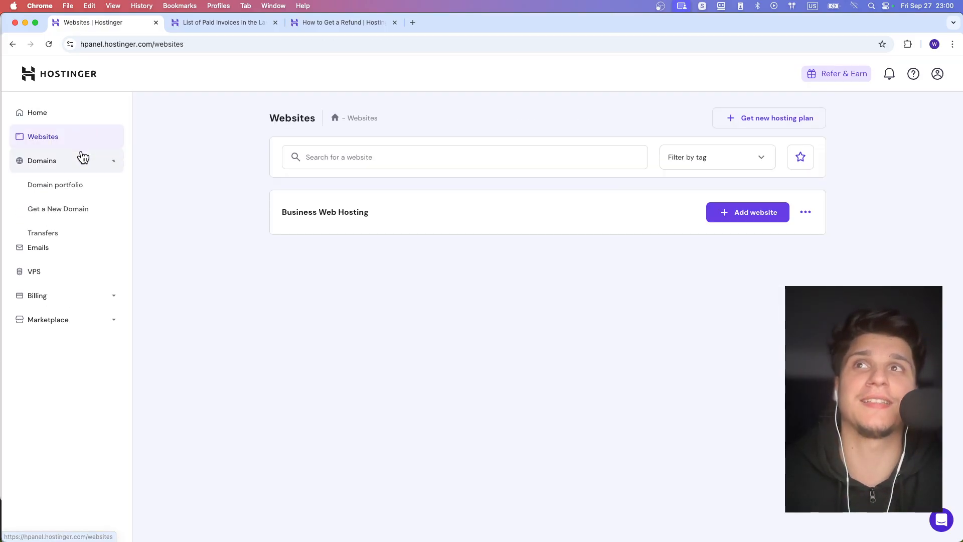
pyautogui.click(55, 184)
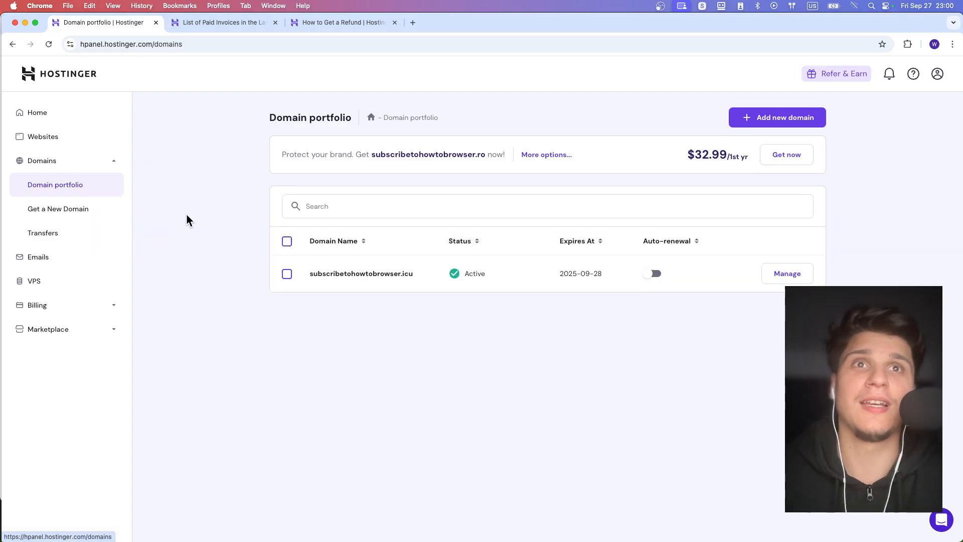
pyautogui.click(776, 117)
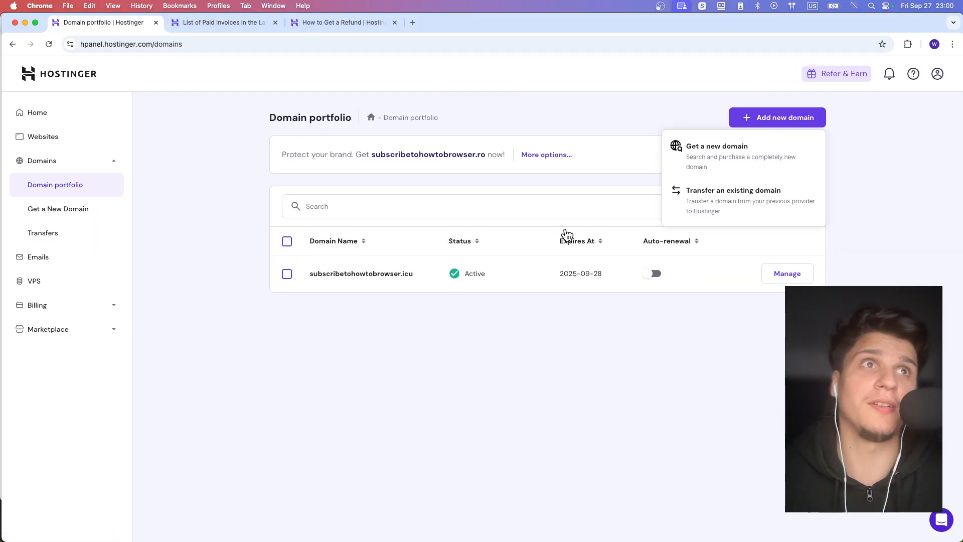
pyautogui.click(716, 145)
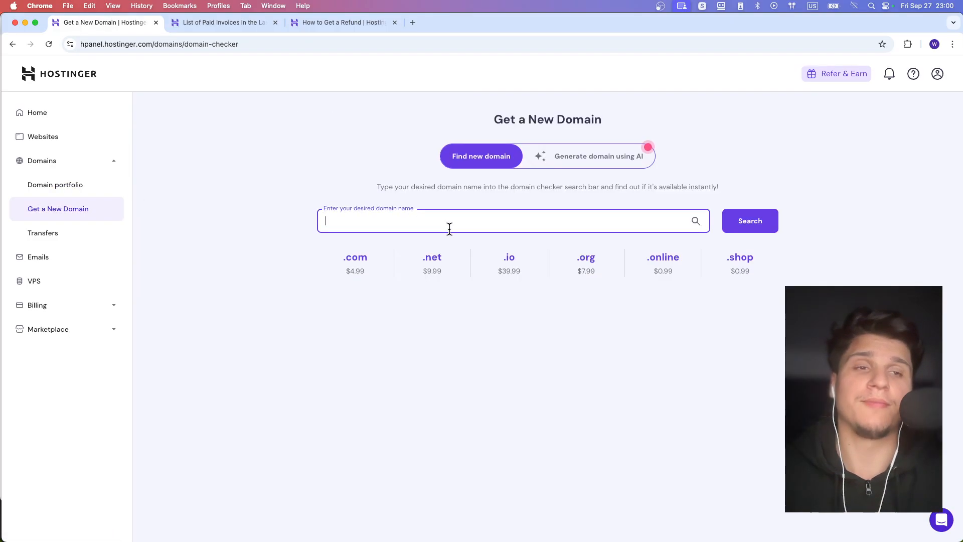